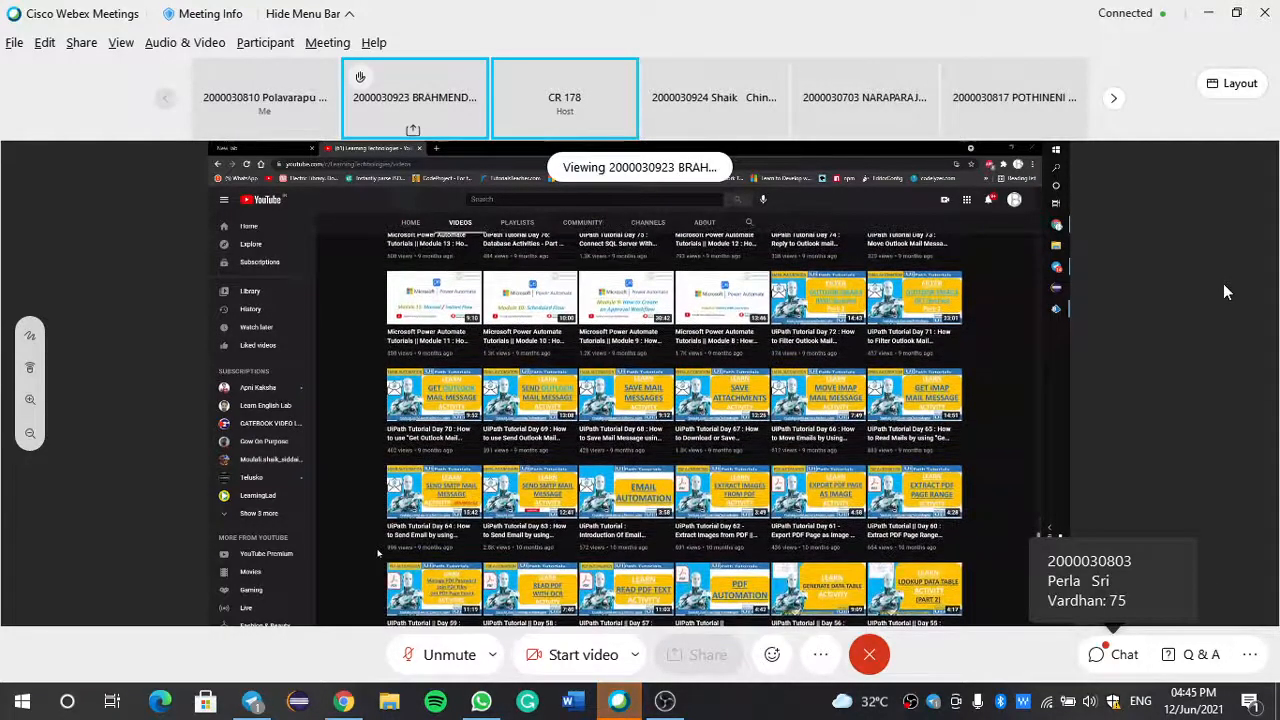
Step: Scroll down the shared YouTube channel and use the buttons along the top of the meeting window
{"action": "scroll", "scroll_direction": "down", "scroll_amount": 3}
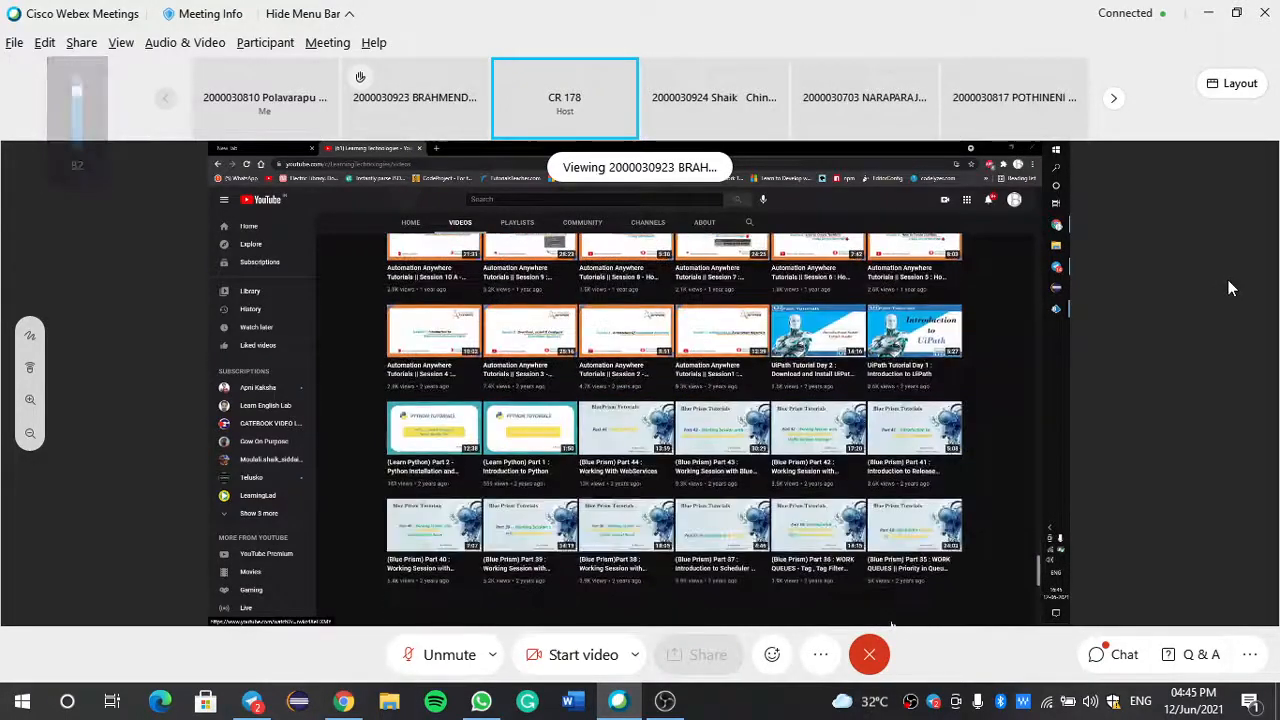
{"action": "scroll", "scroll_direction": "down", "scroll_amount": 3}
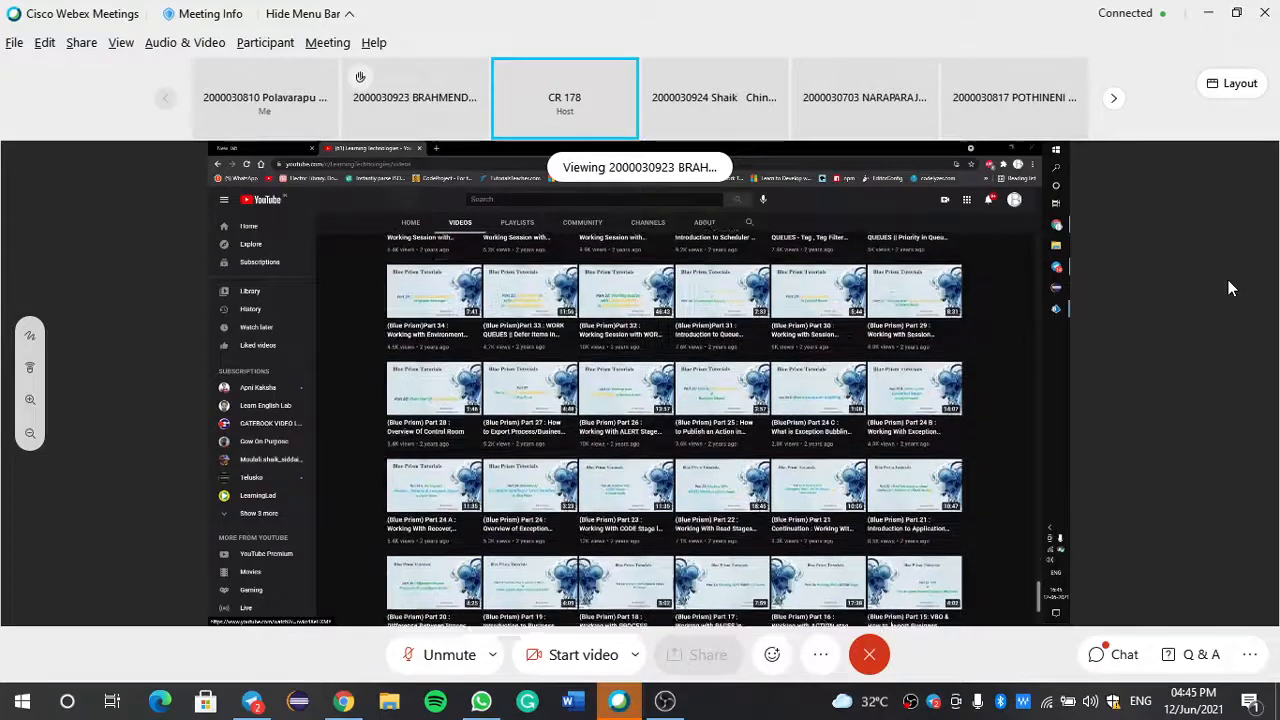
{"action": "scroll", "scroll_direction": "down", "scroll_amount": 3}
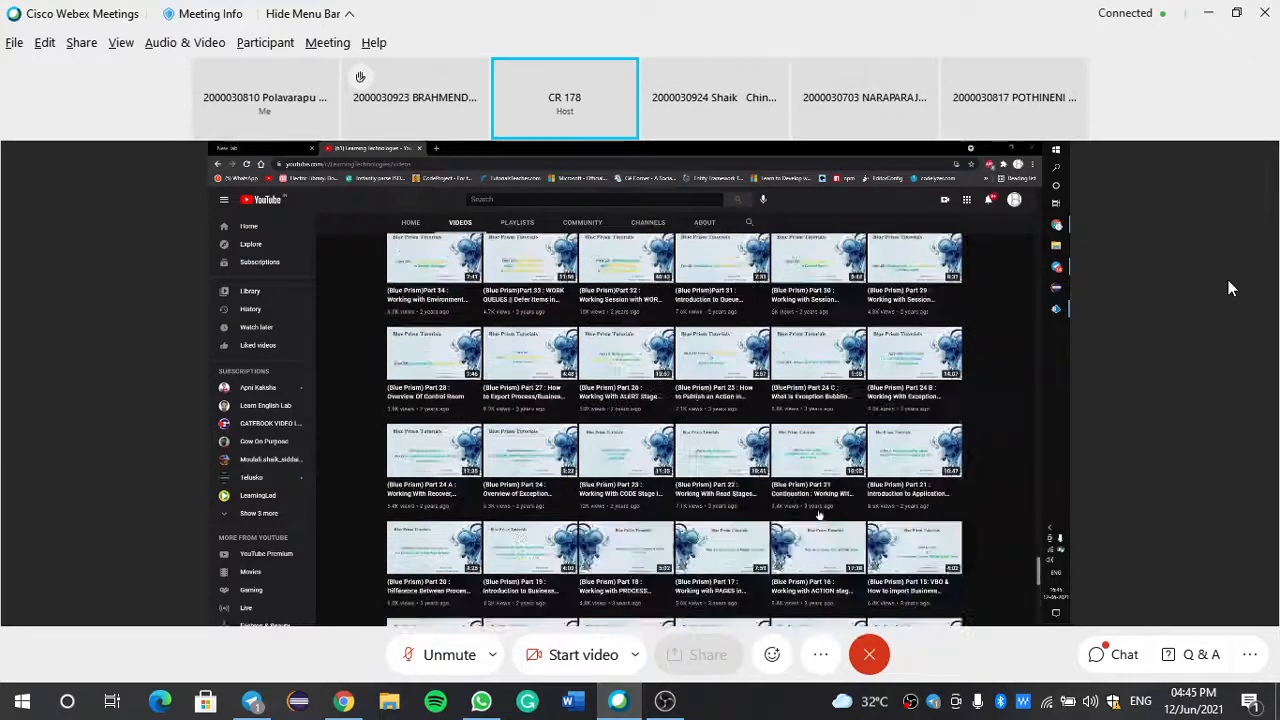
{"action": "left_click", "coordinate": [414, 97]}
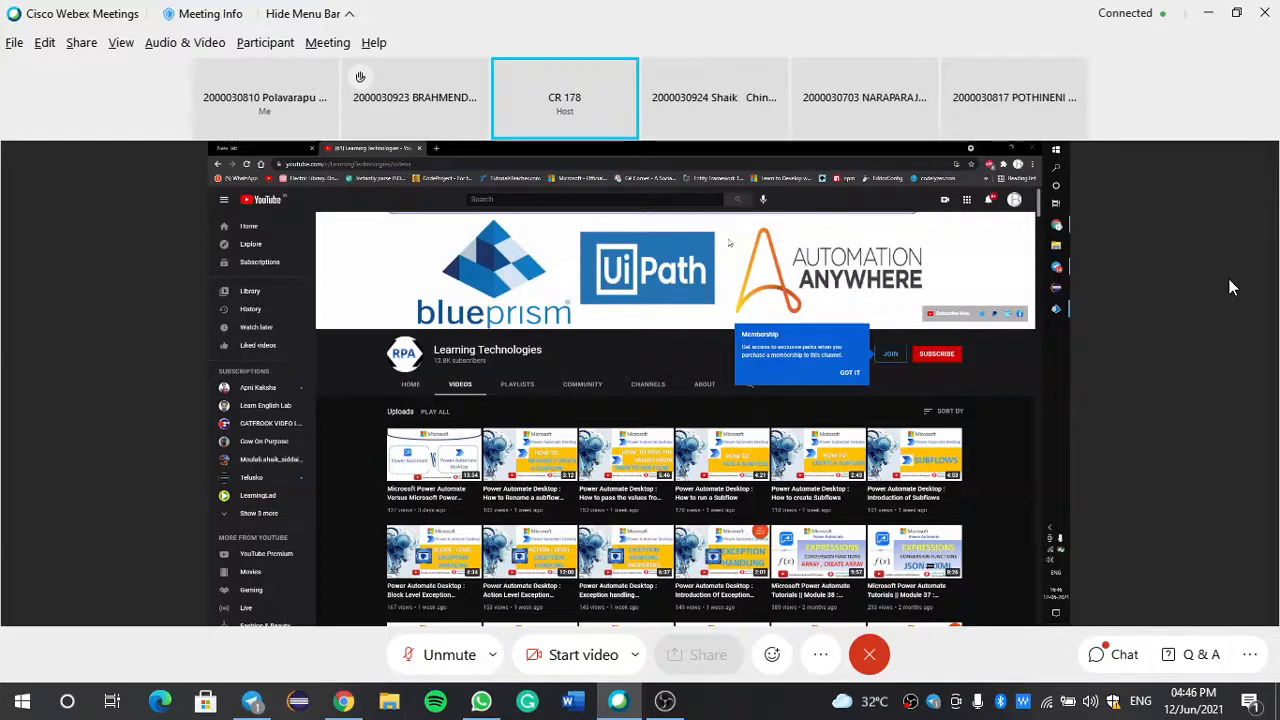
{"action": "left_click", "coordinate": [413, 97]}
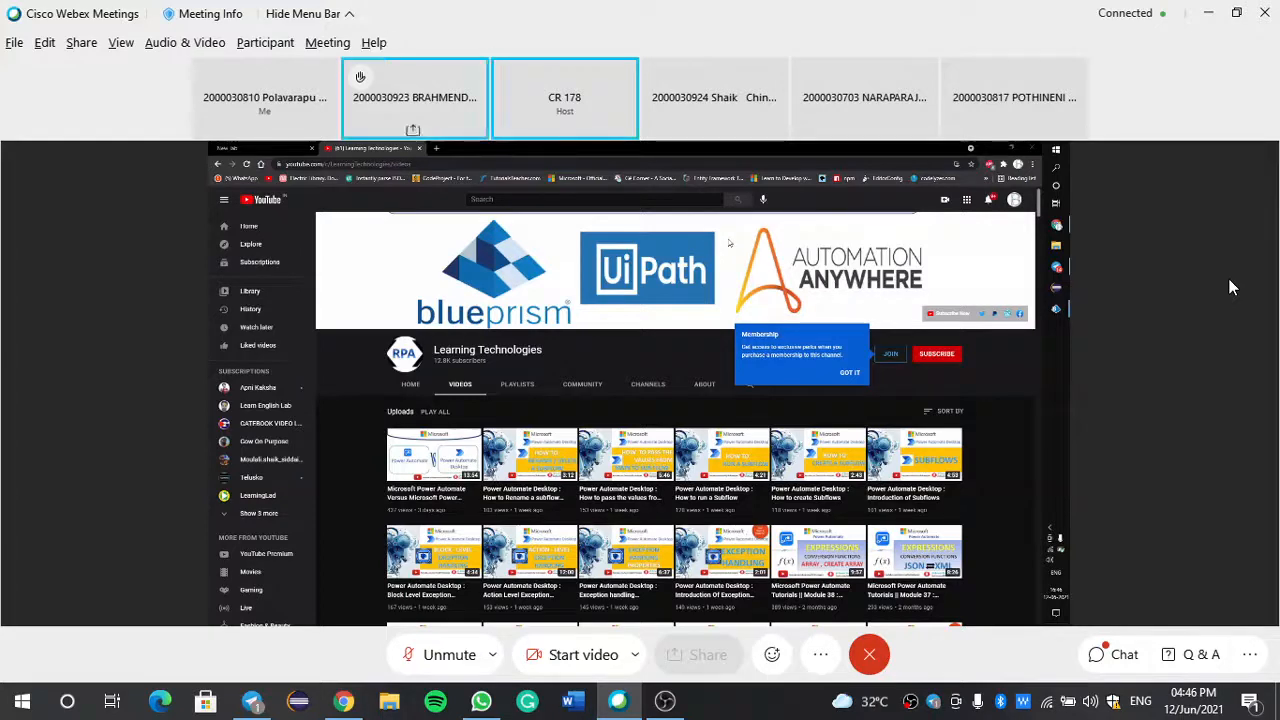
{"action": "left_click", "coordinate": [564, 97]}
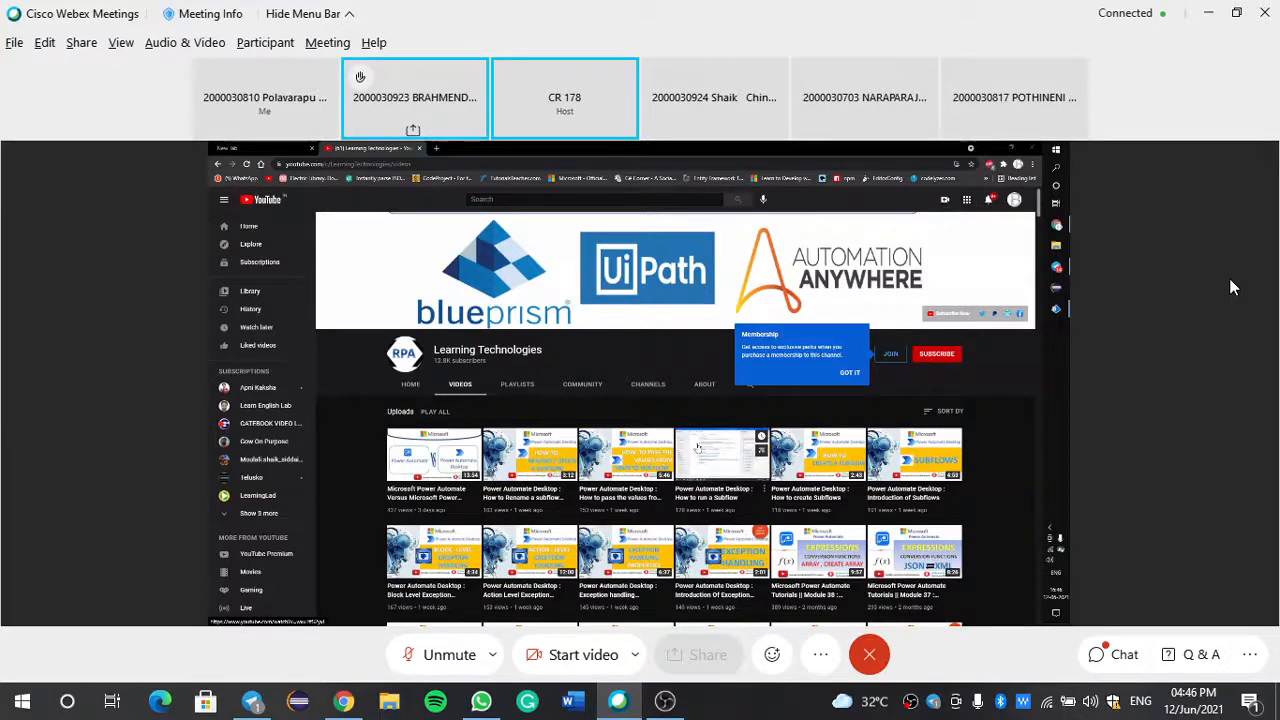
{"action": "left_click", "coordinate": [564, 97]}
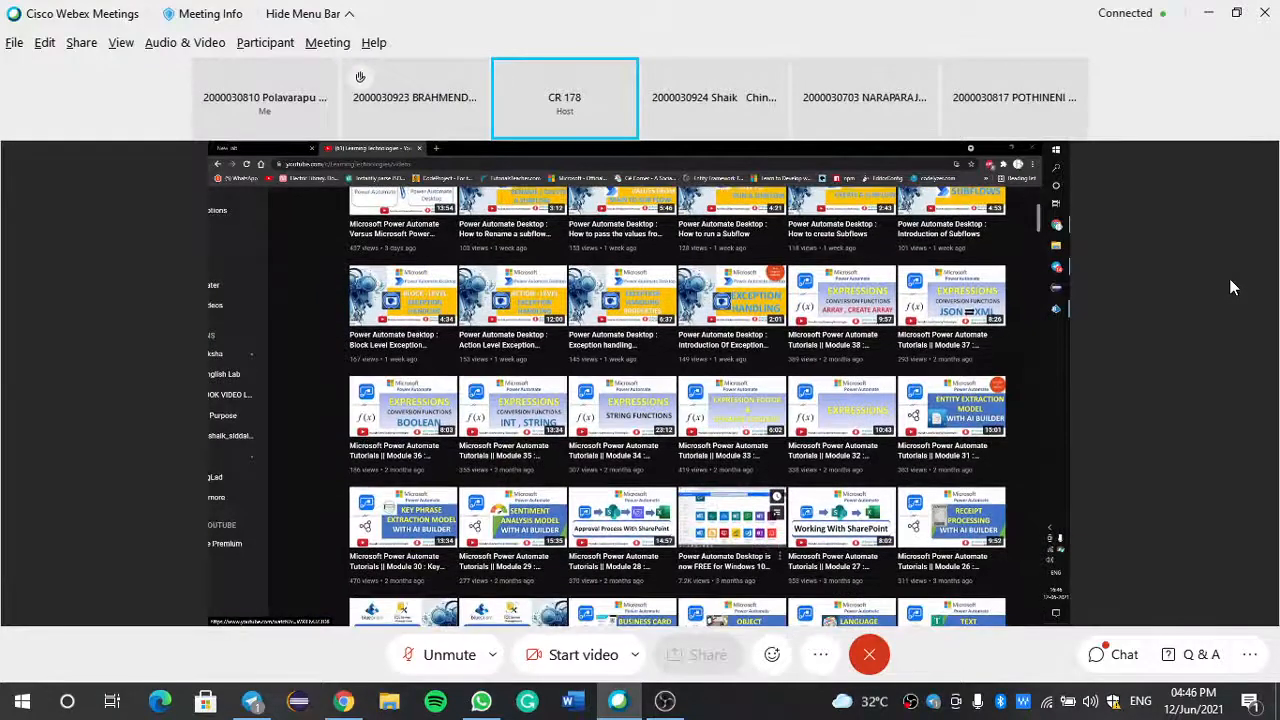
Step: Scroll the shared channel to its UiPath and Power Automate videos, then show the chat
{"action": "scroll", "scroll_direction": "down", "scroll_amount": 3}
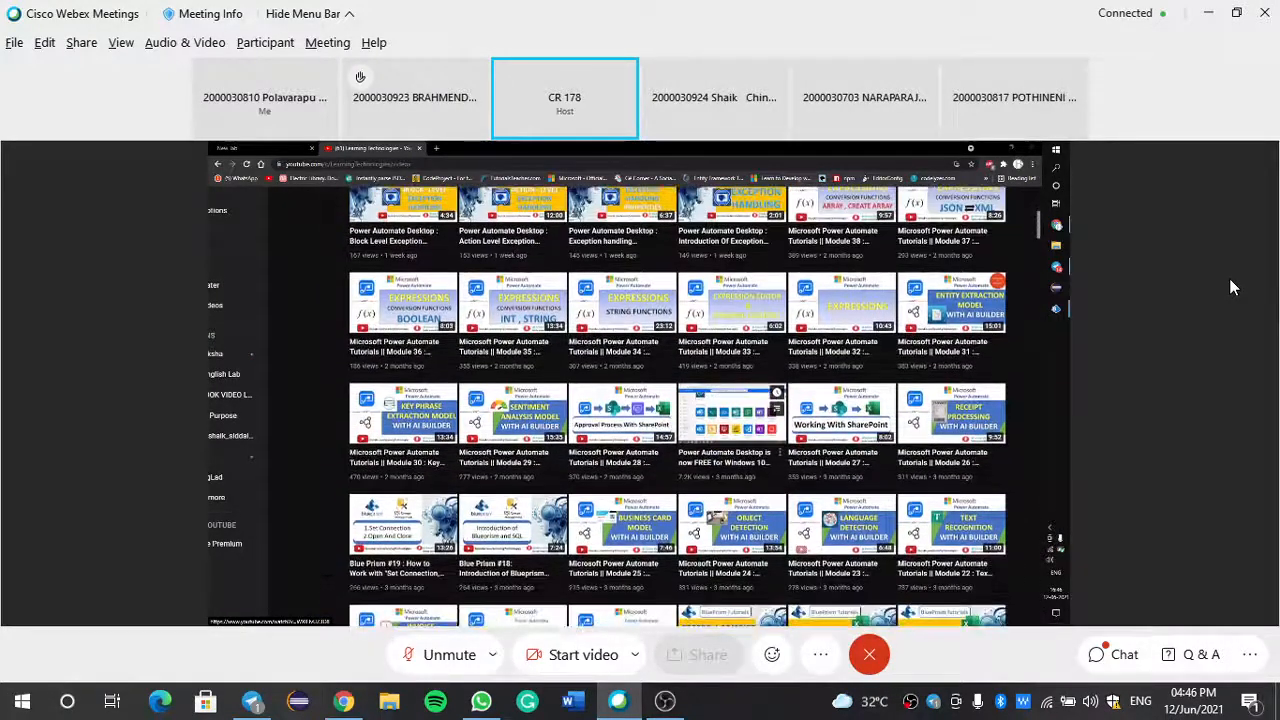
{"action": "scroll", "scroll_direction": "down", "scroll_amount": 3}
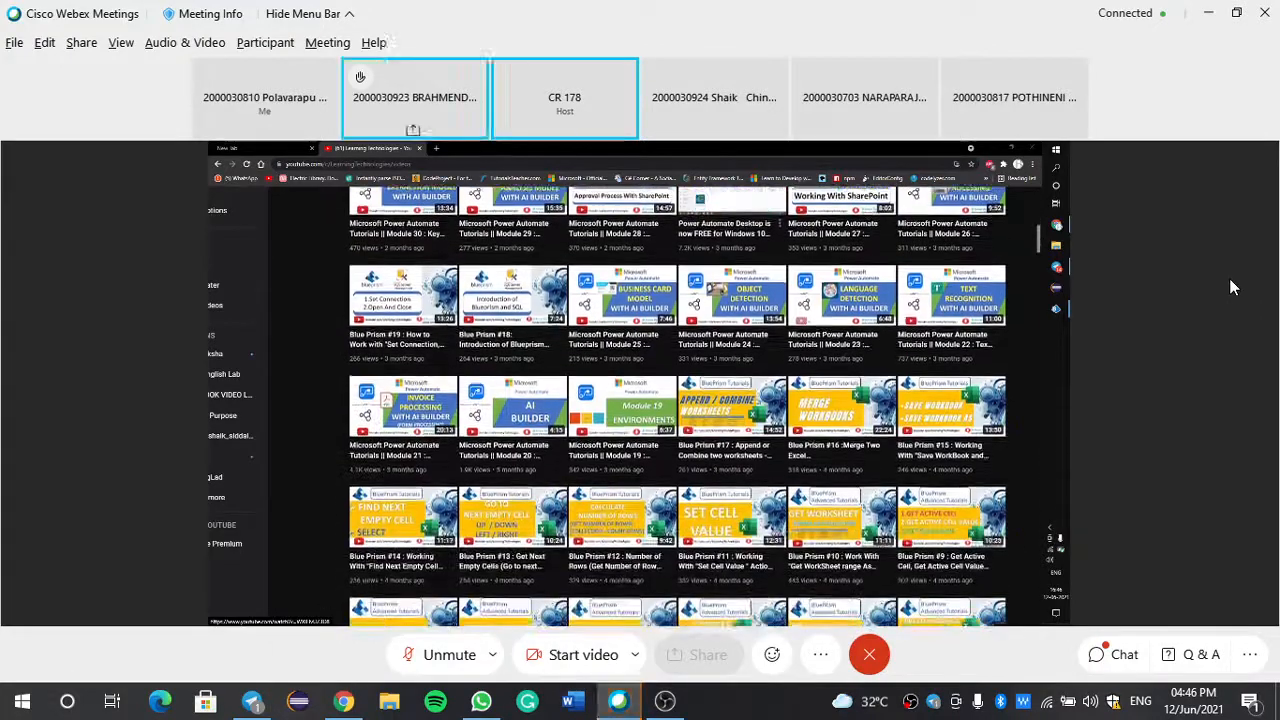
{"action": "scroll", "scroll_direction": "down", "scroll_amount": 3}
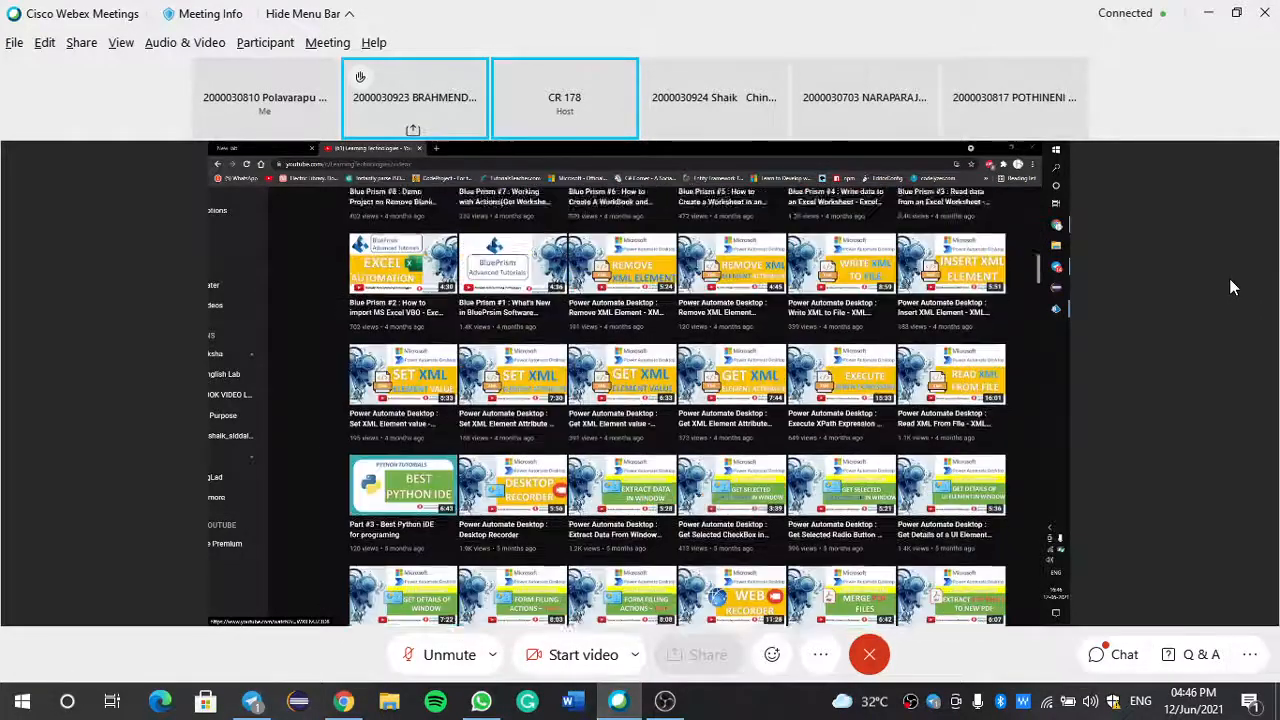
{"action": "scroll", "scroll_direction": "down", "scroll_amount": 3}
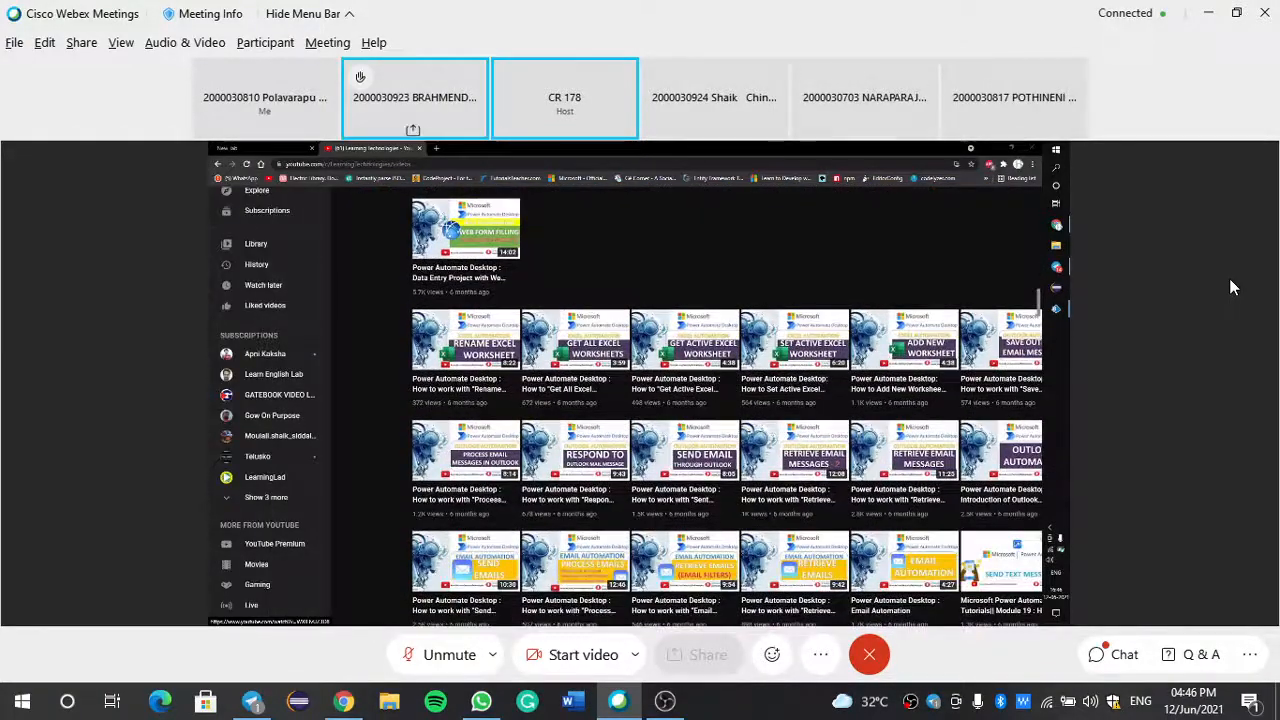
{"action": "scroll", "scroll_direction": "down", "scroll_amount": 3}
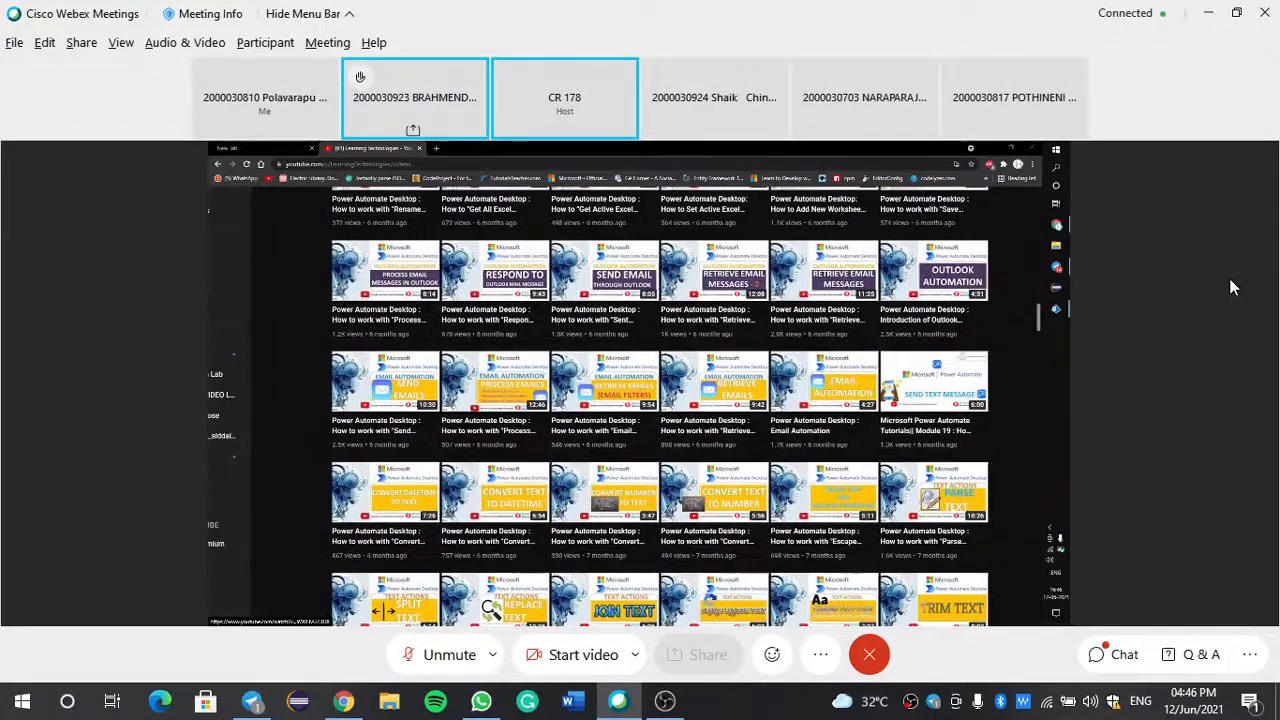
{"action": "scroll", "scroll_direction": "down", "scroll_amount": 3}
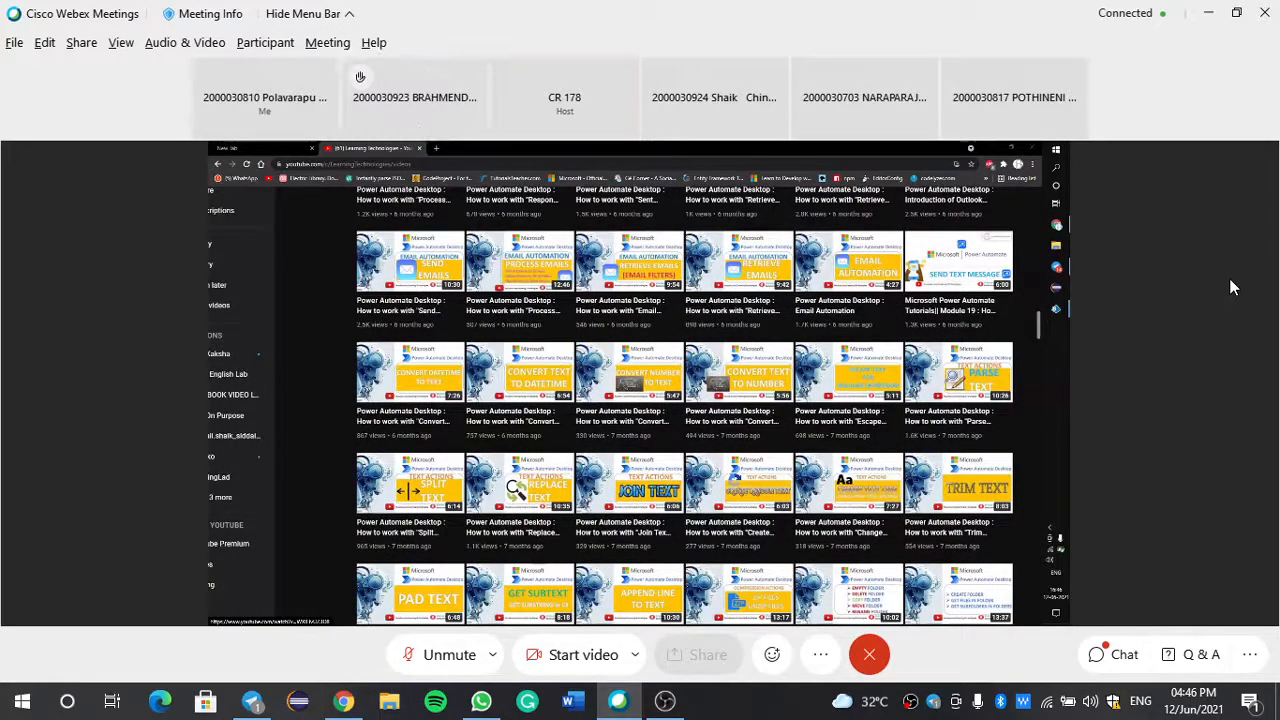
{"action": "scroll", "scroll_direction": "down", "scroll_amount": 3}
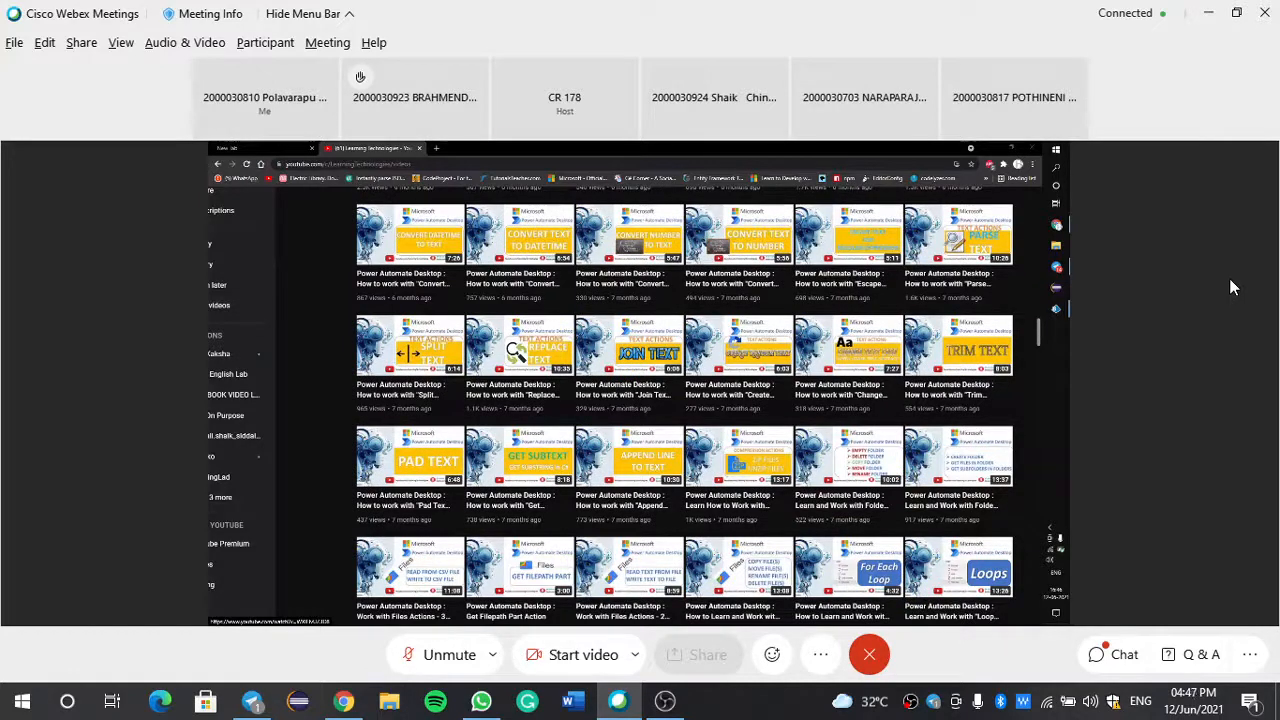
{"action": "scroll", "scroll_direction": "down", "scroll_amount": 3}
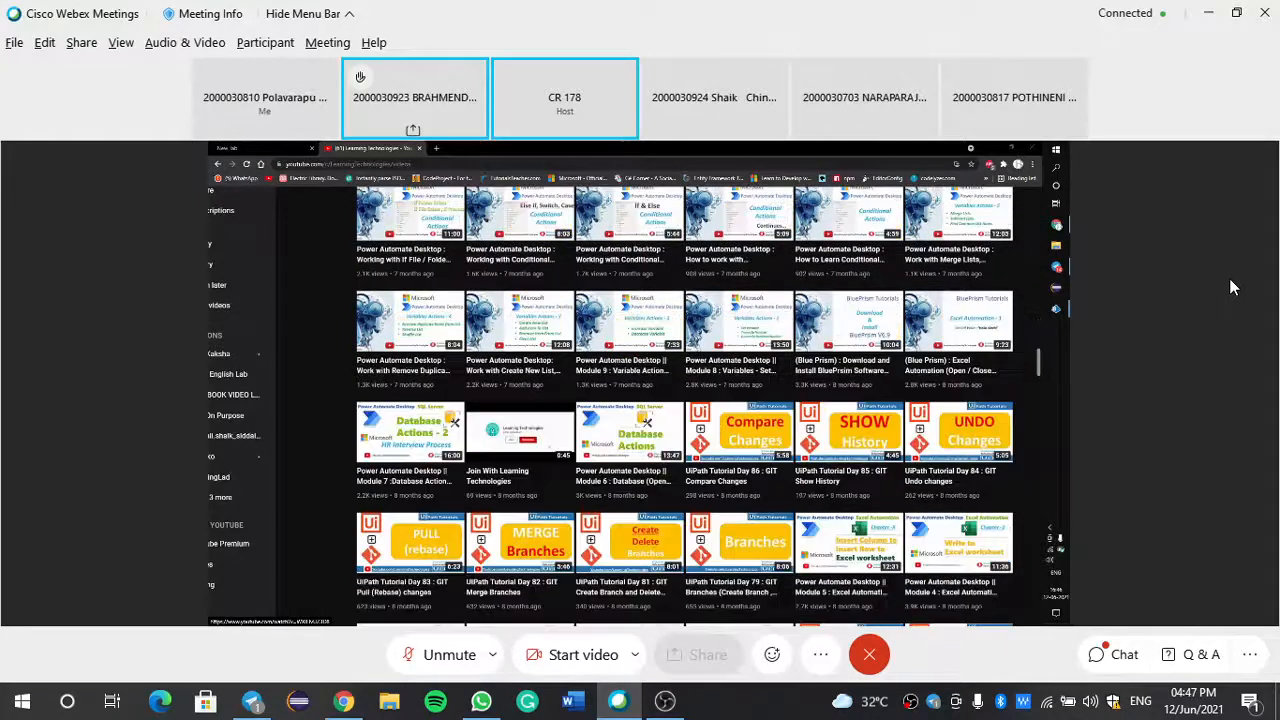
{"action": "scroll", "scroll_direction": "down", "scroll_amount": 3}
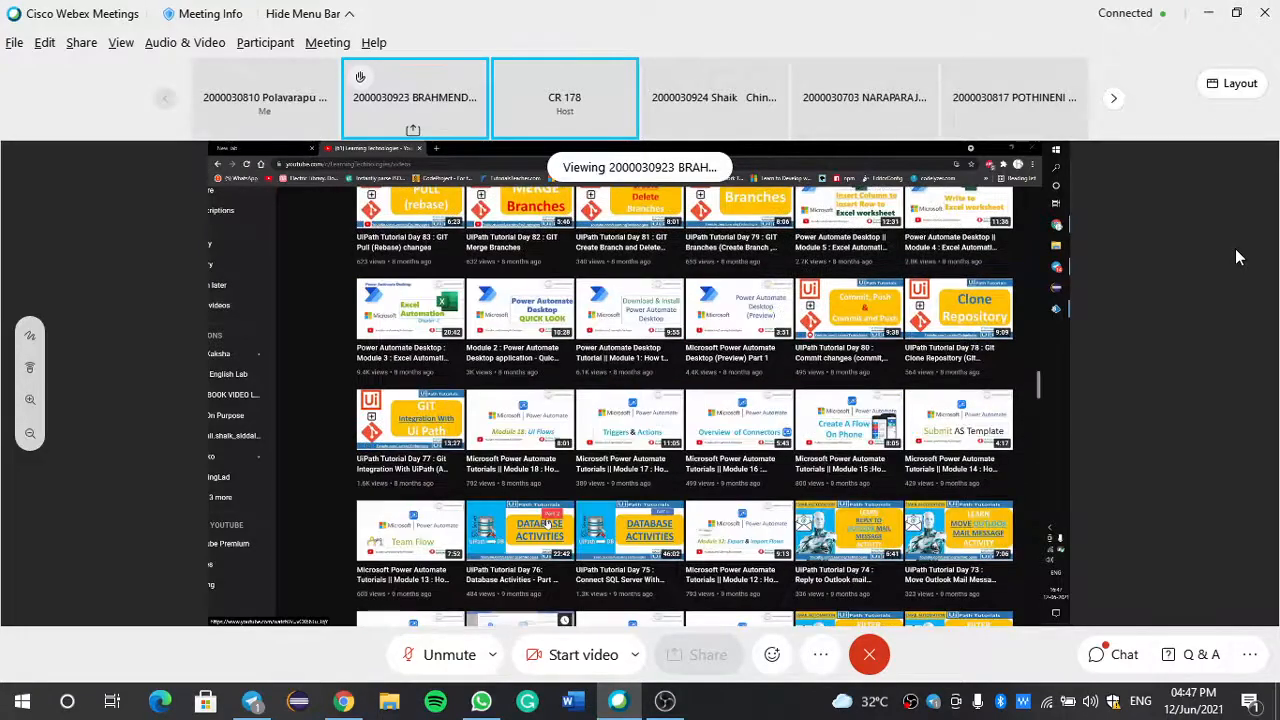
{"action": "scroll", "scroll_direction": "down", "scroll_amount": 3}
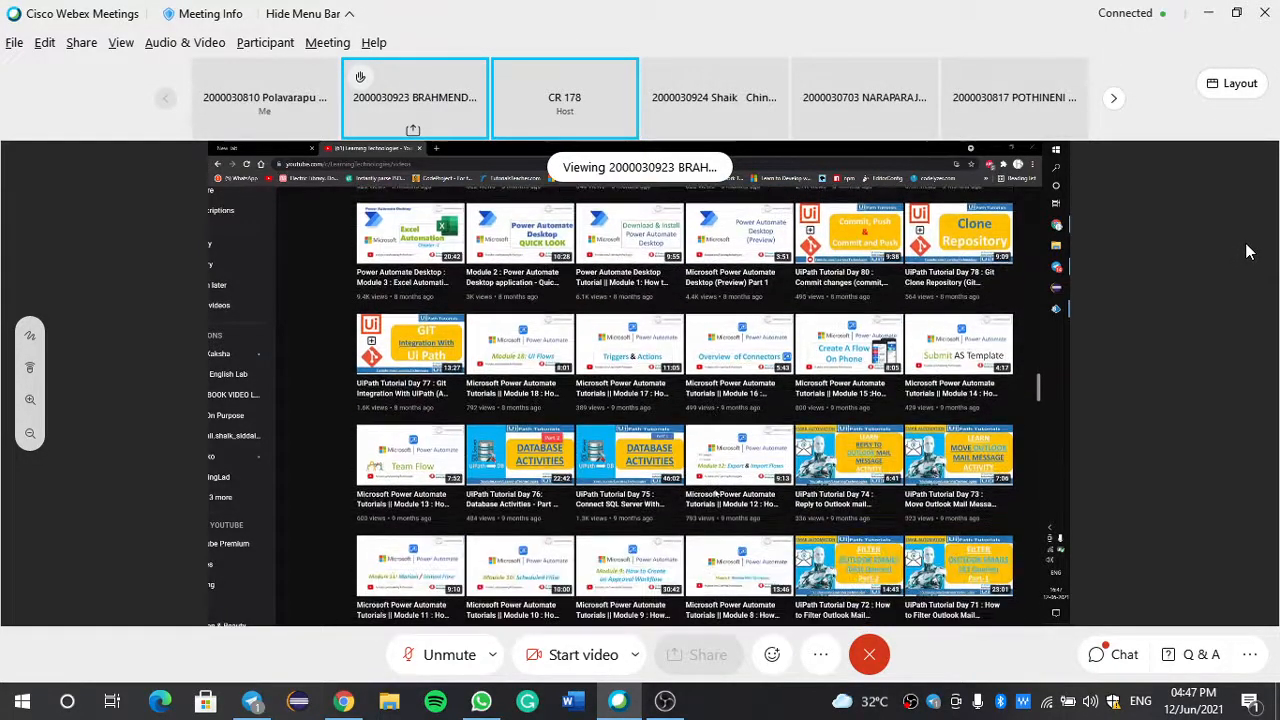
{"action": "scroll", "scroll_direction": "down", "scroll_amount": 3}
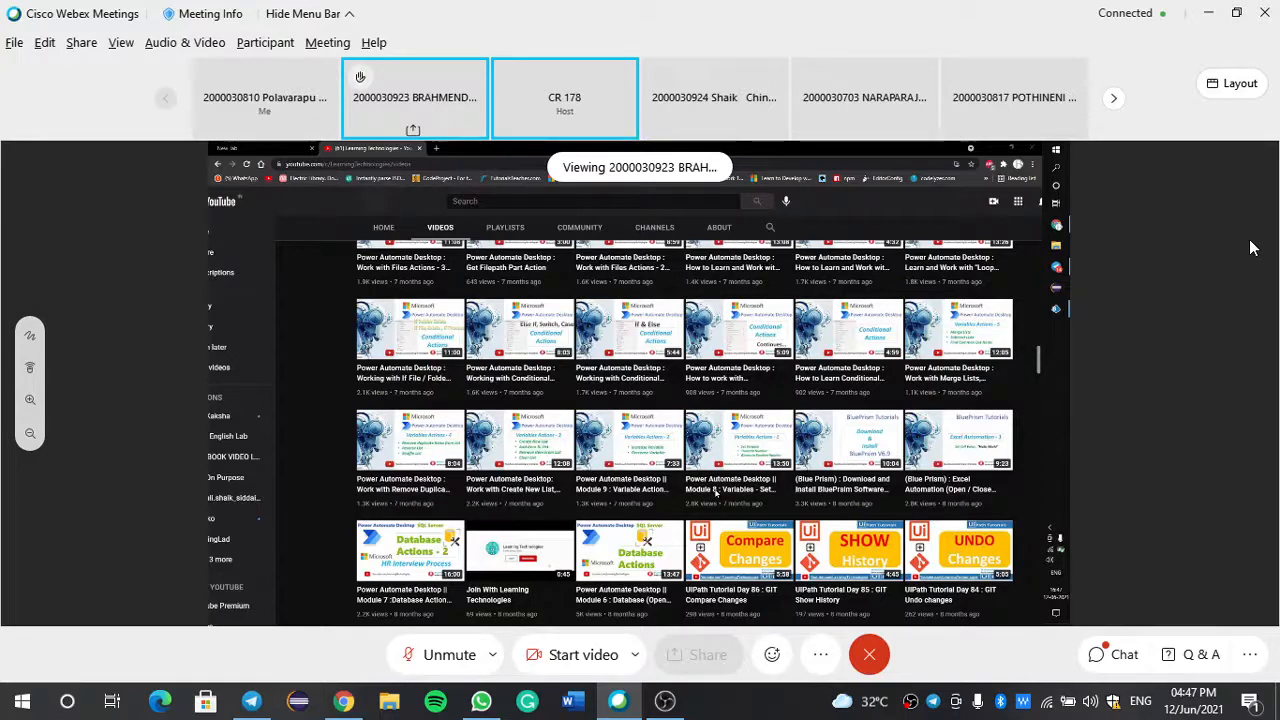
{"action": "left_click", "coordinate": [564, 97]}
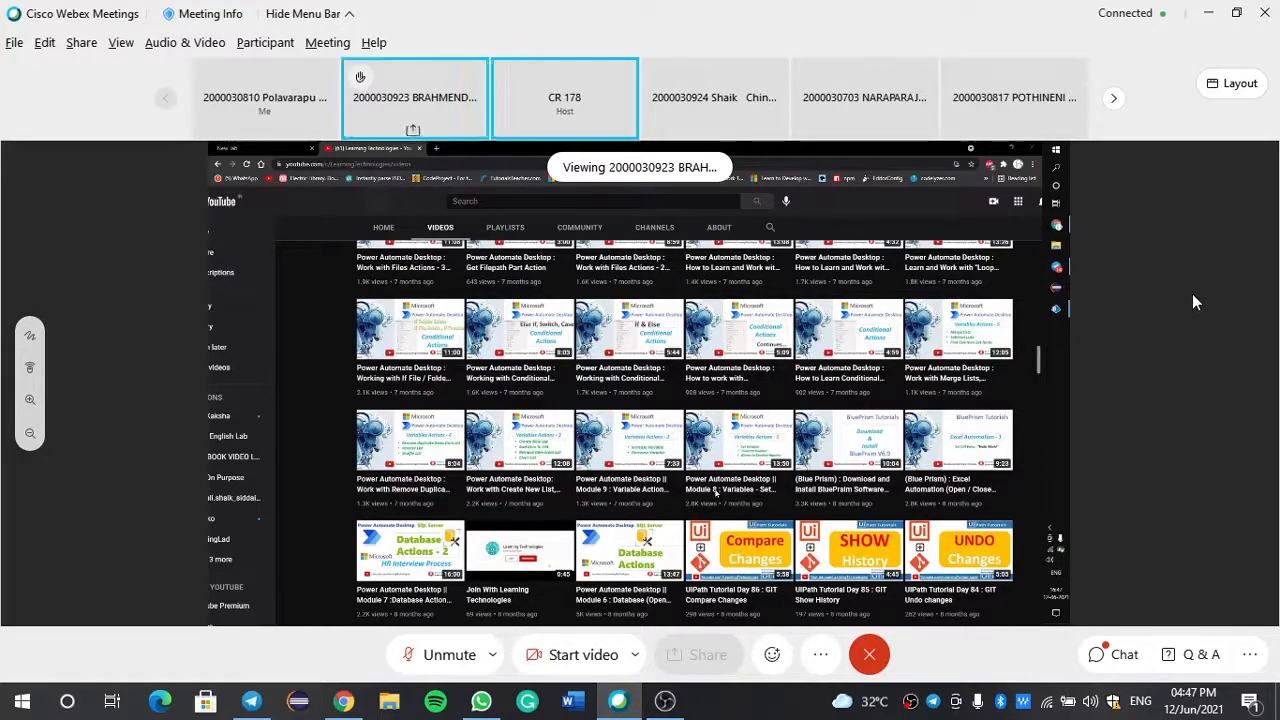
{"action": "mouse_move", "coordinate": [1184, 338]}
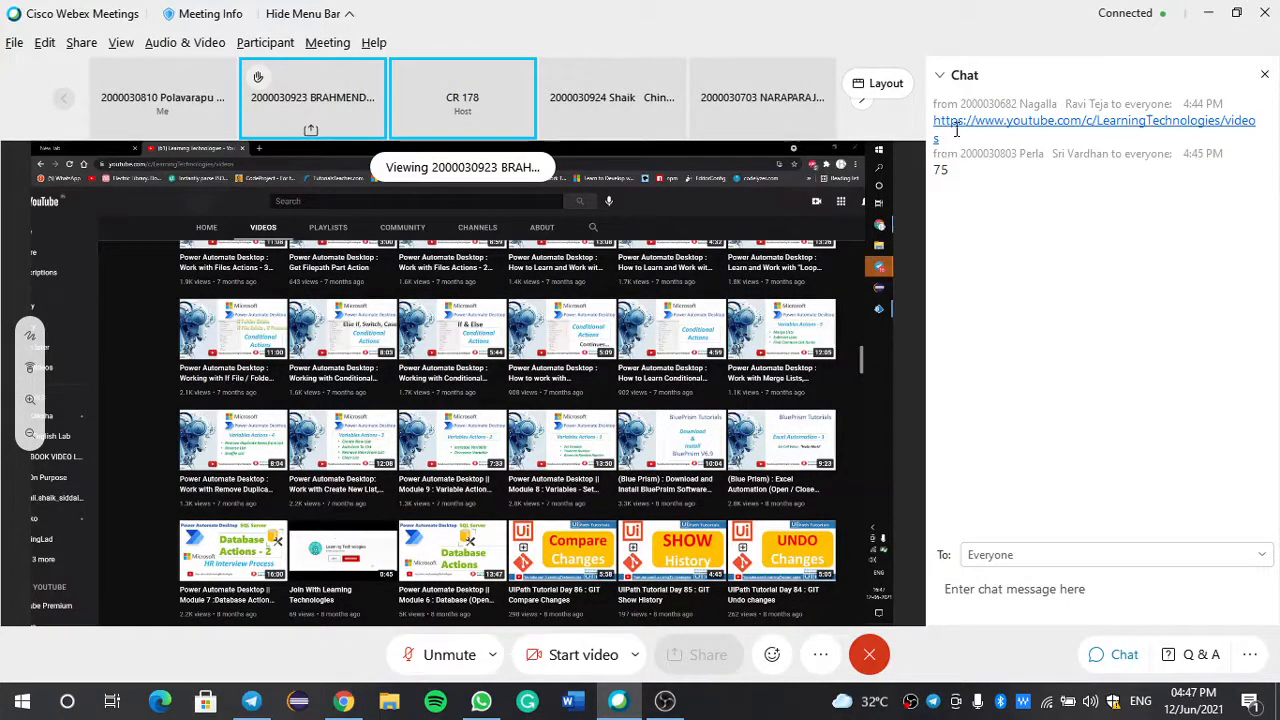
Step: Open the YouTube channel link posted in the meeting chat in Chrome
{"action": "left_click", "coordinate": [1092, 120]}
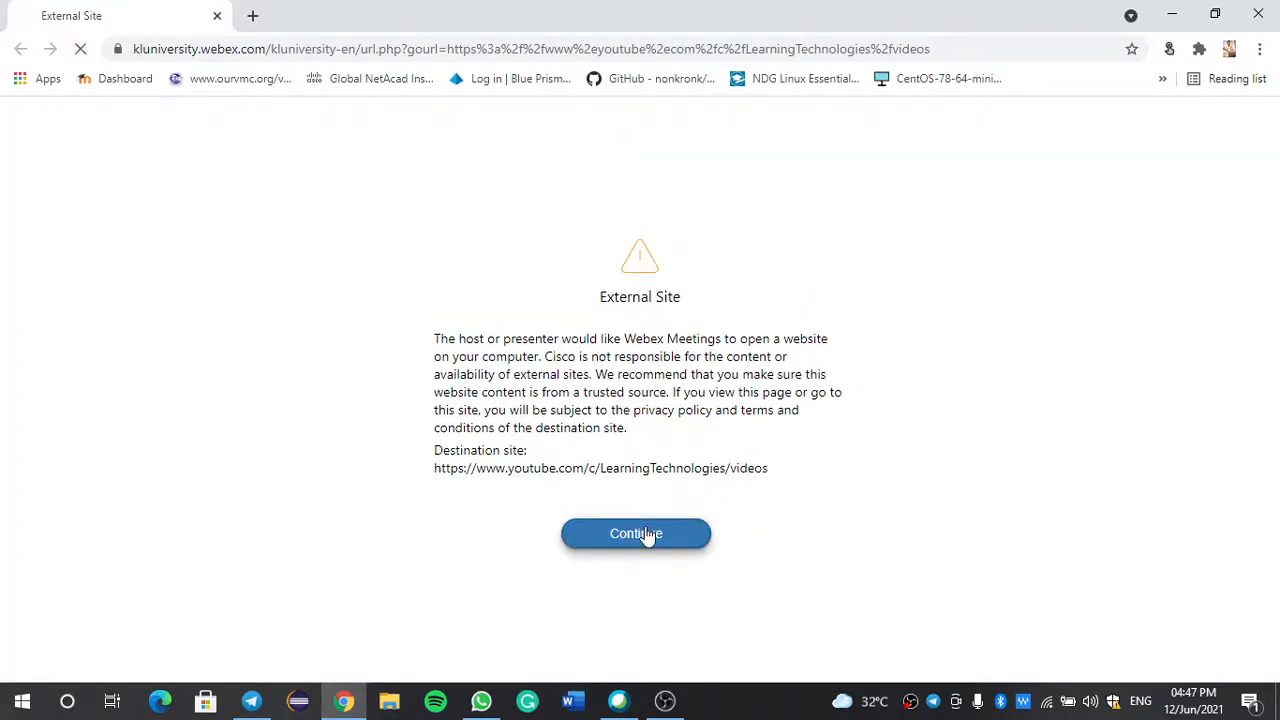
Step: Continue past the Webex External Site notice to the Learning Technologies videos page
{"action": "left_click", "coordinate": [636, 533]}
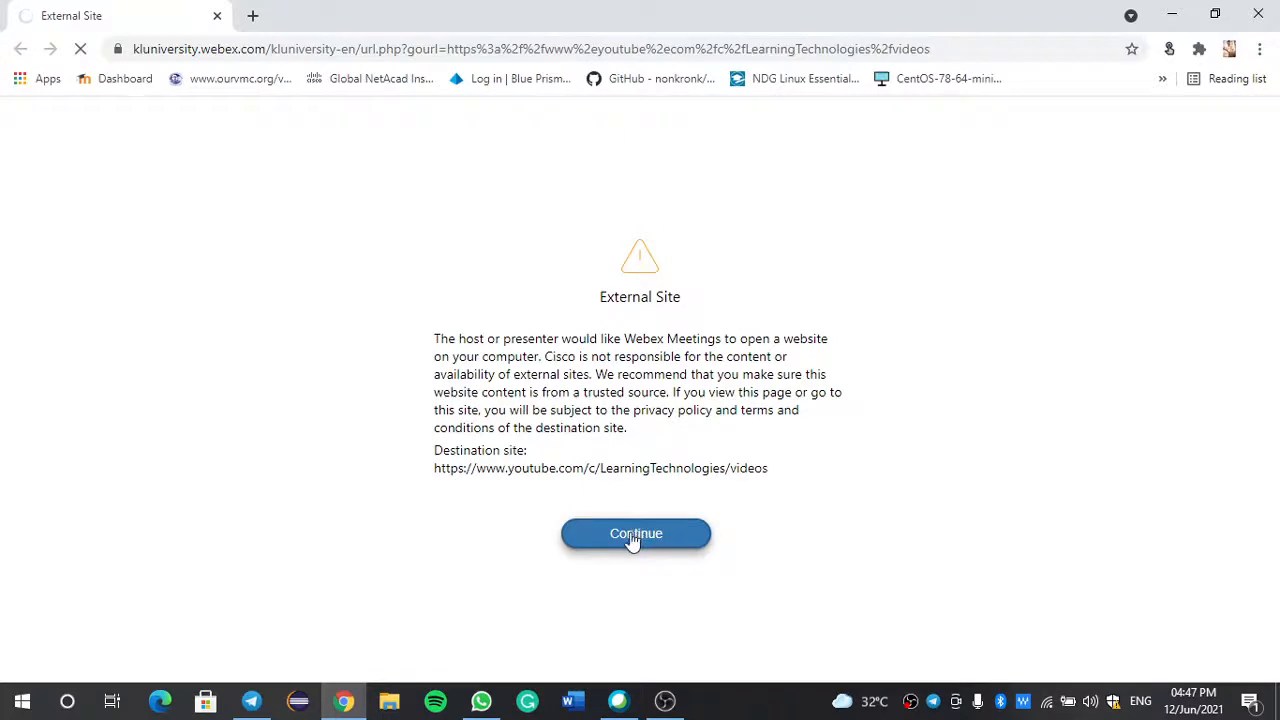
{"action": "left_click", "coordinate": [635, 533]}
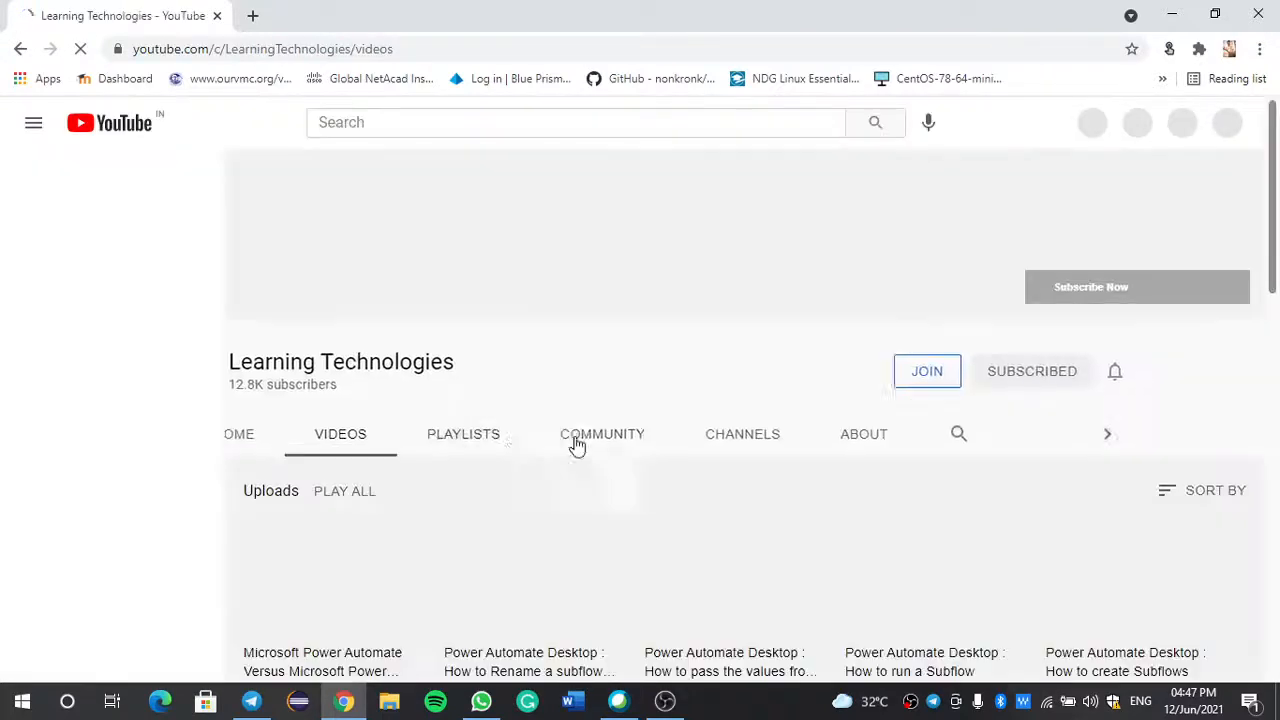